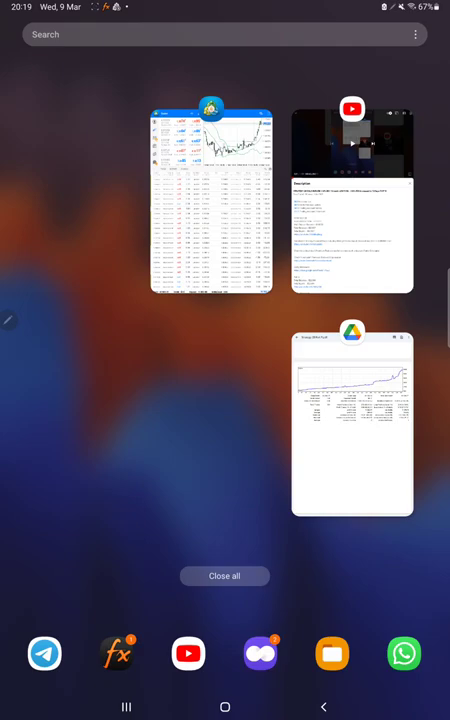
Reopen MetaTrader 5 from recent apps to review the History tab of past orders.
click(210, 196)
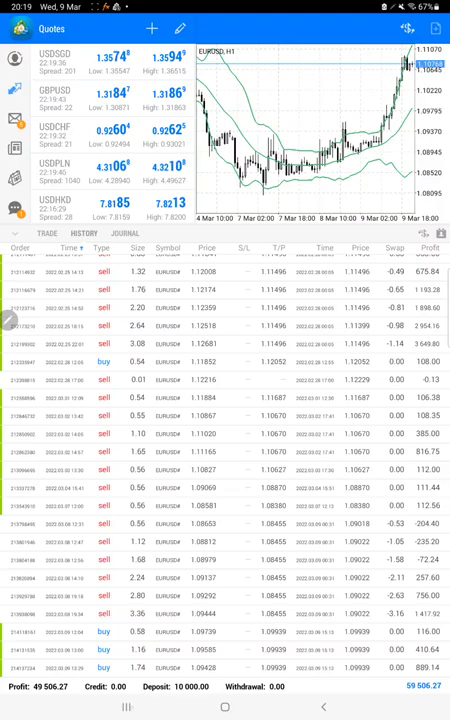
Switch via recent apps to the Google Drive PDF of the Strategy 28 report.
key(recent_apps)
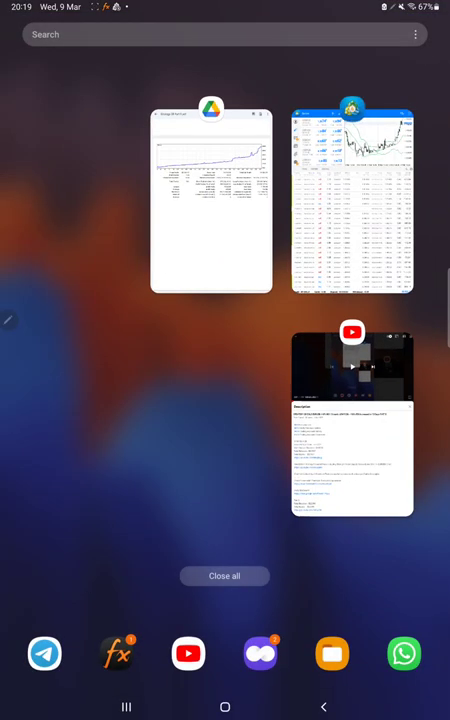
click(212, 200)
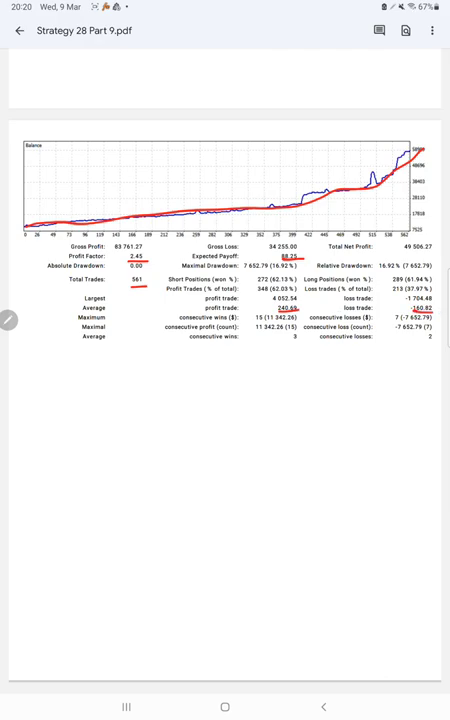
Handwrite R:R 1:1.5, B.E. 40%, Acc 62% and 22% notes below the statistics table.
drag(30, 350, 56, 376)
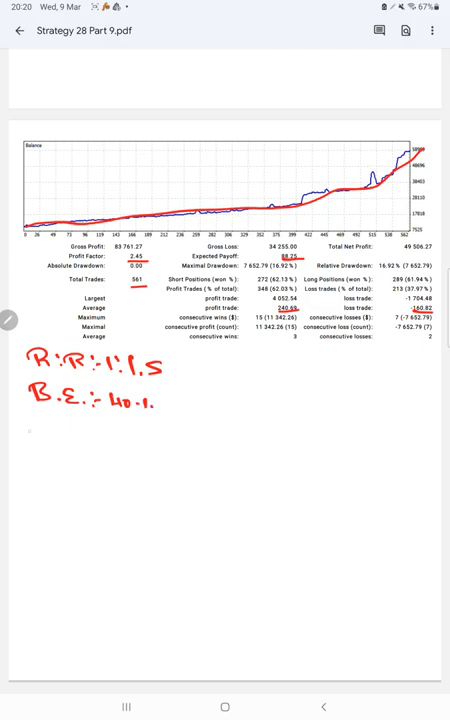
text(Acc:)
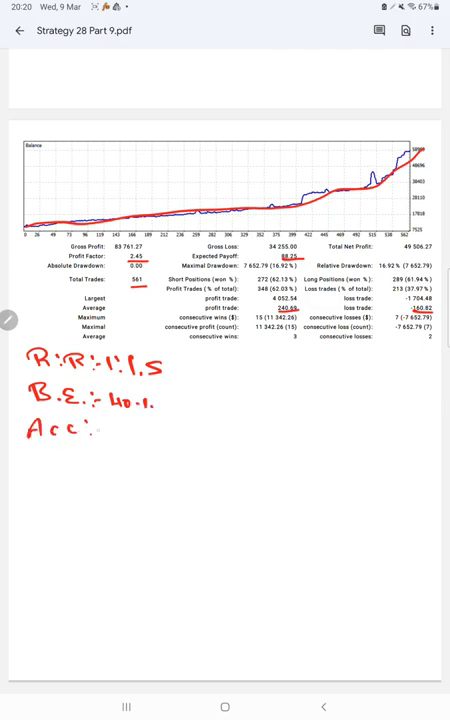
text(62%.)
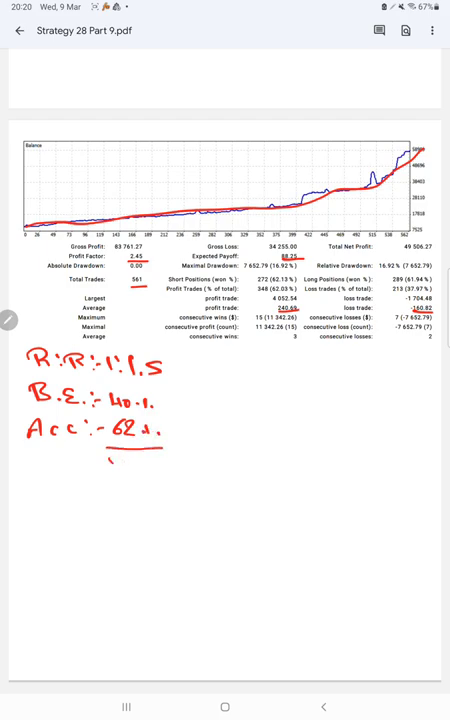
text(22.1.1)
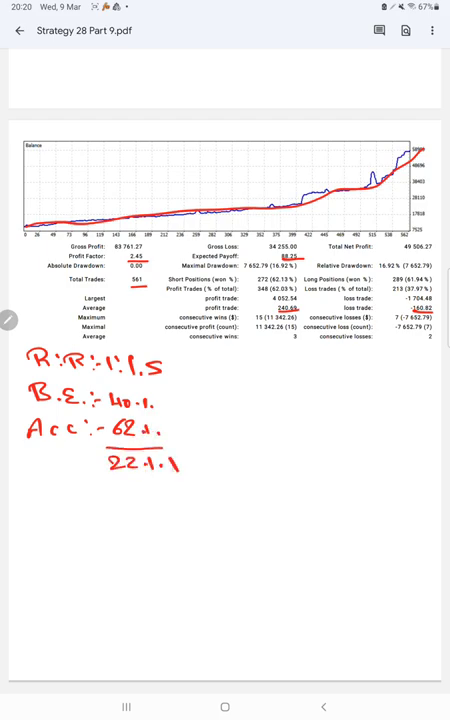